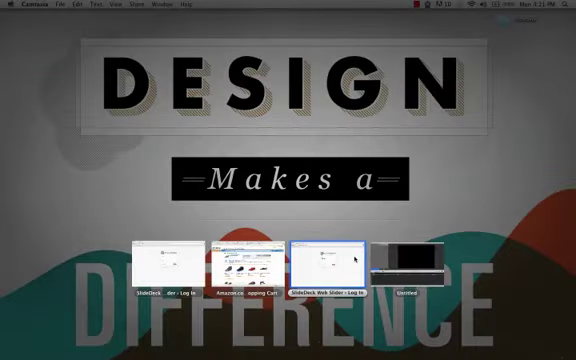
# Bring the Chrome window showing the WordPress Add New SlideDeck editor to the front
pyautogui.click(330, 258)
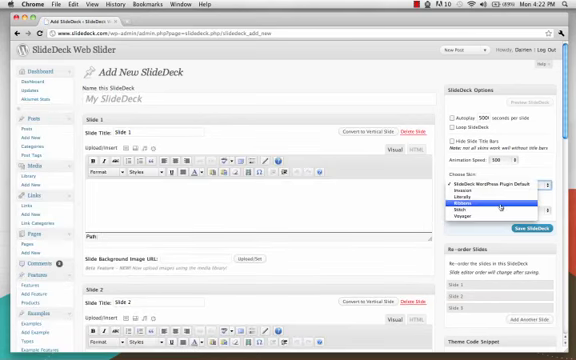
# Choose a skin and title the new slide deck 'My SlideDeck', then save it
pyautogui.click(500, 204)
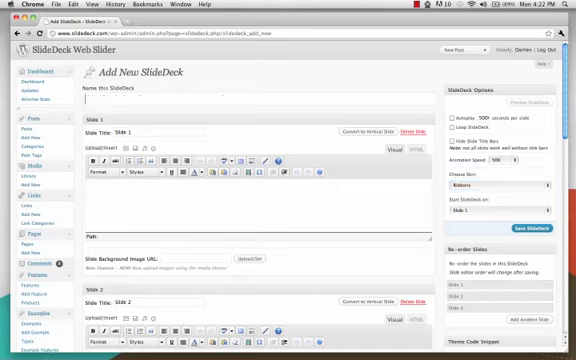
pyautogui.write('My SlideDeck')
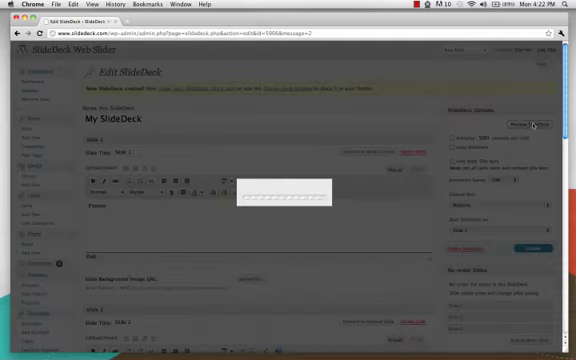
# Set the preview width to 600px and refresh the slide deck preview
pyautogui.click(532, 124)
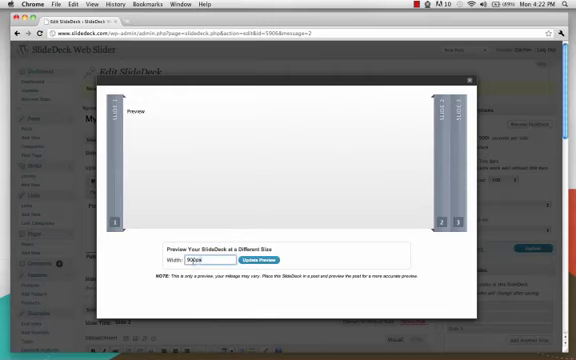
pyautogui.write('600px')
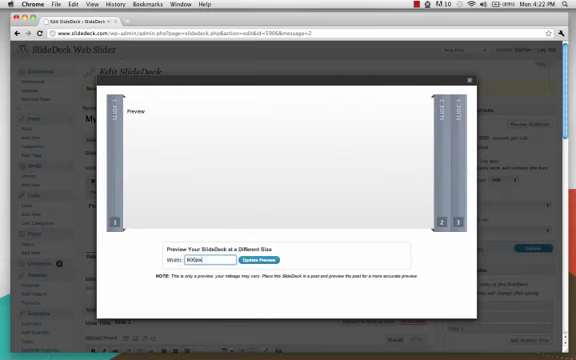
pyautogui.click(256, 260)
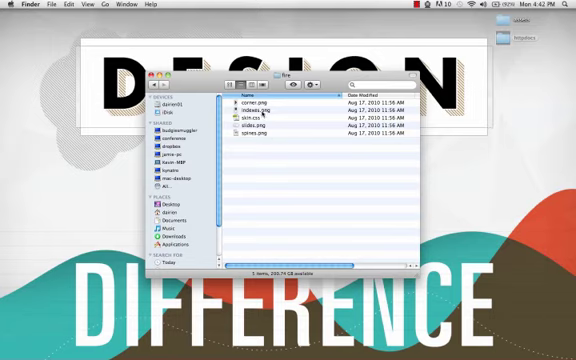
# Open the fire skin's skin.css in Dreamweaver for editing
pyautogui.click(250, 100)
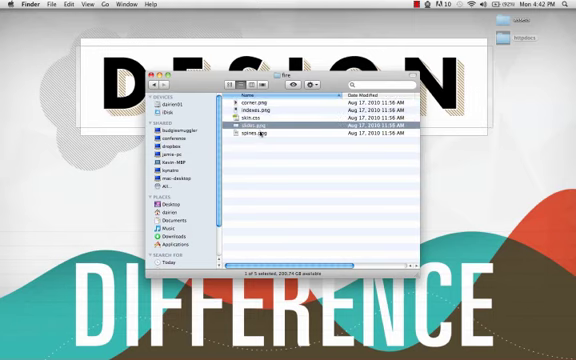
pyautogui.click(260, 120)
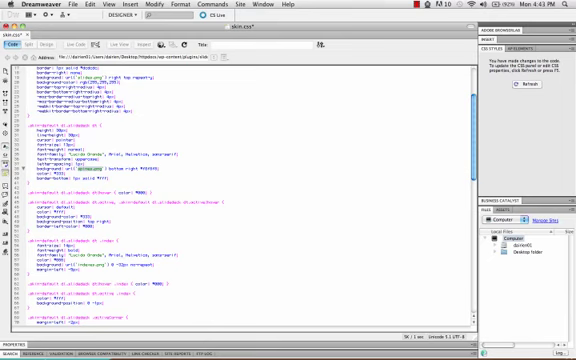
pyautogui.scroll(-3)
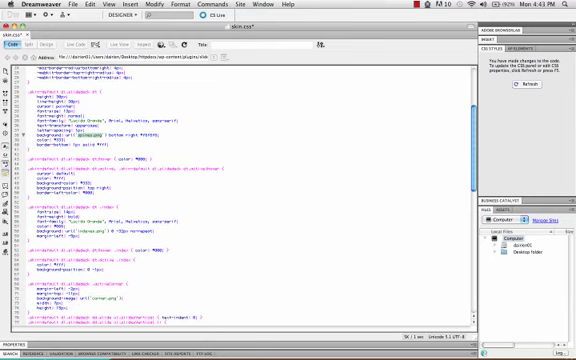